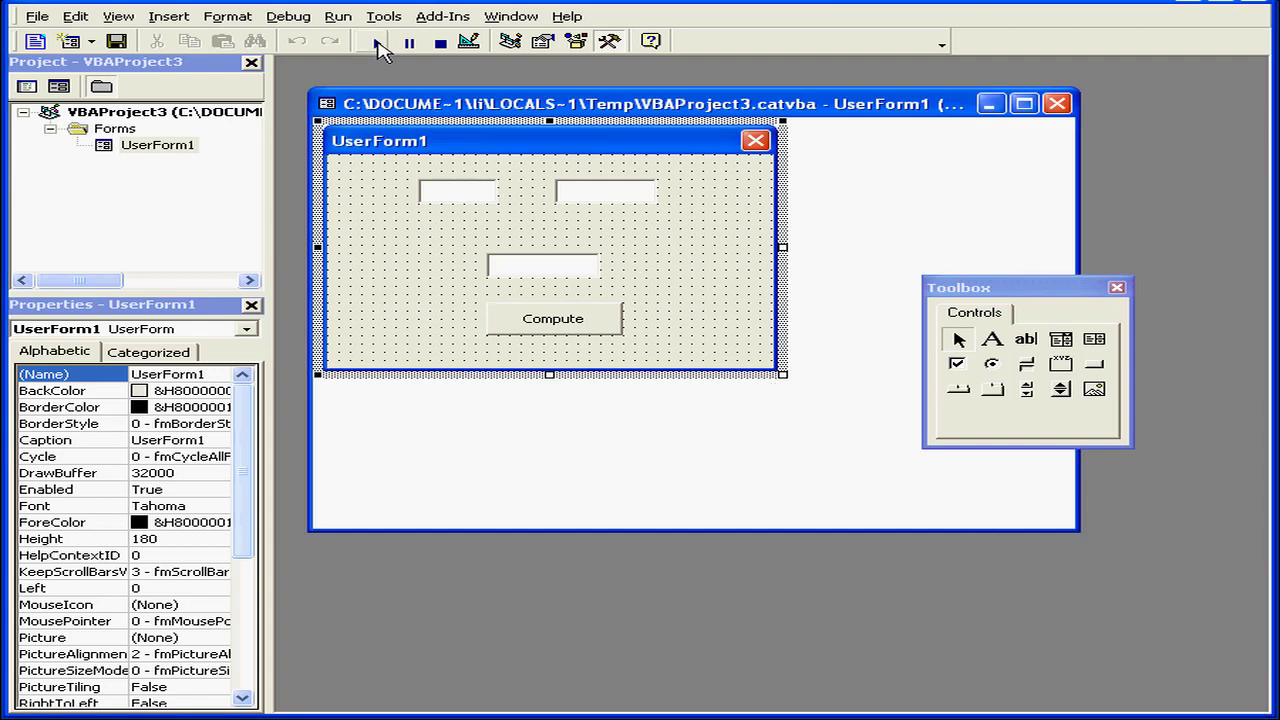
Step: Run UserForm1 and observe the current focus order, then stop it and return to design
left_click(376, 40)
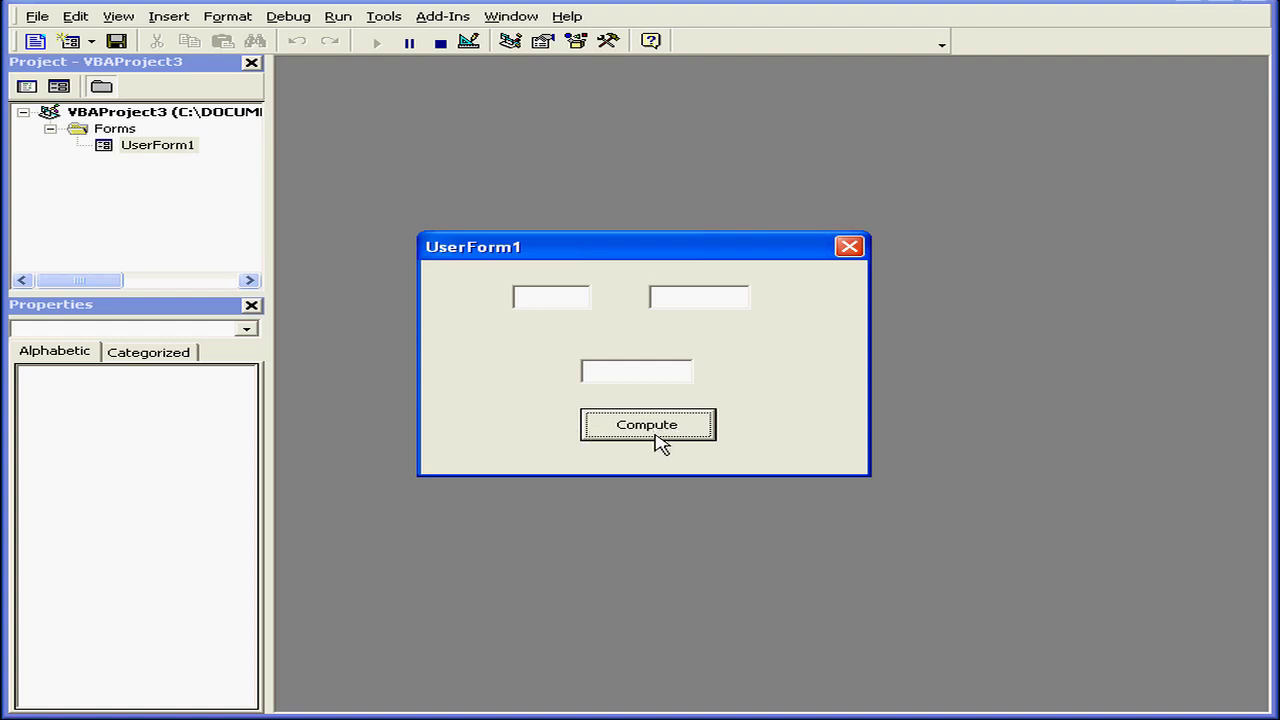
left_click(698, 296)
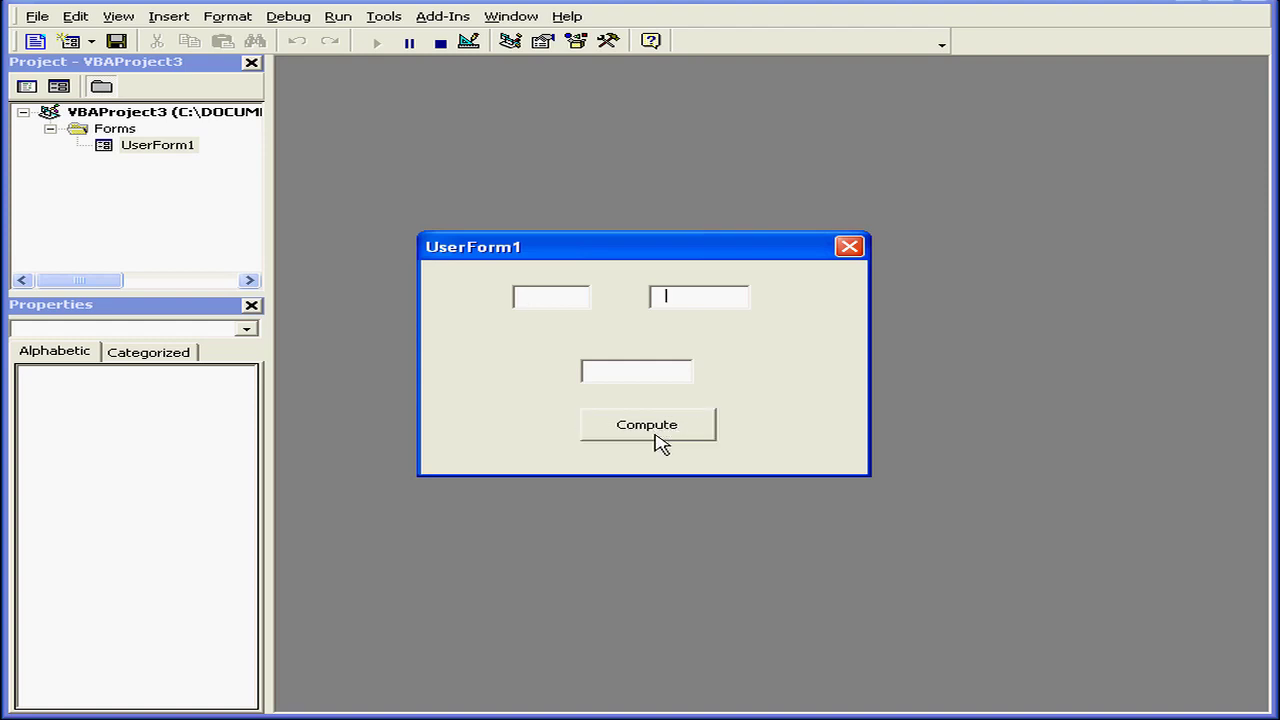
left_click(646, 424)
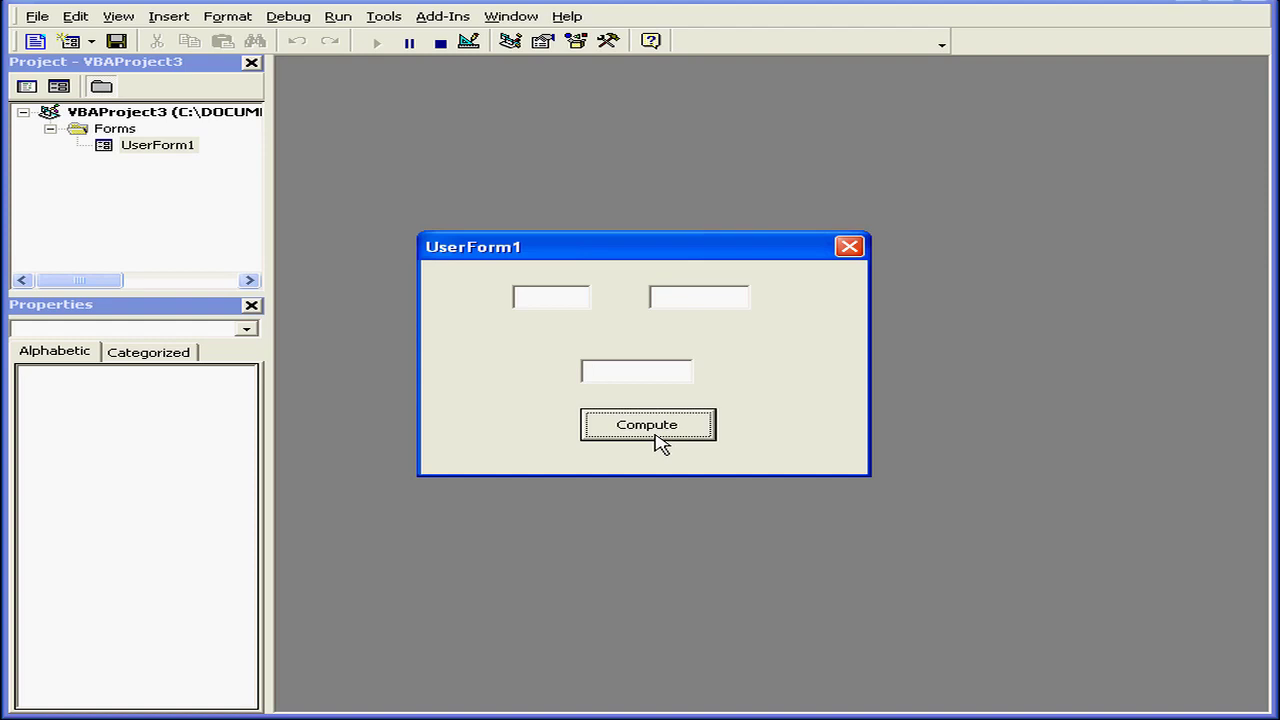
left_click(636, 370)
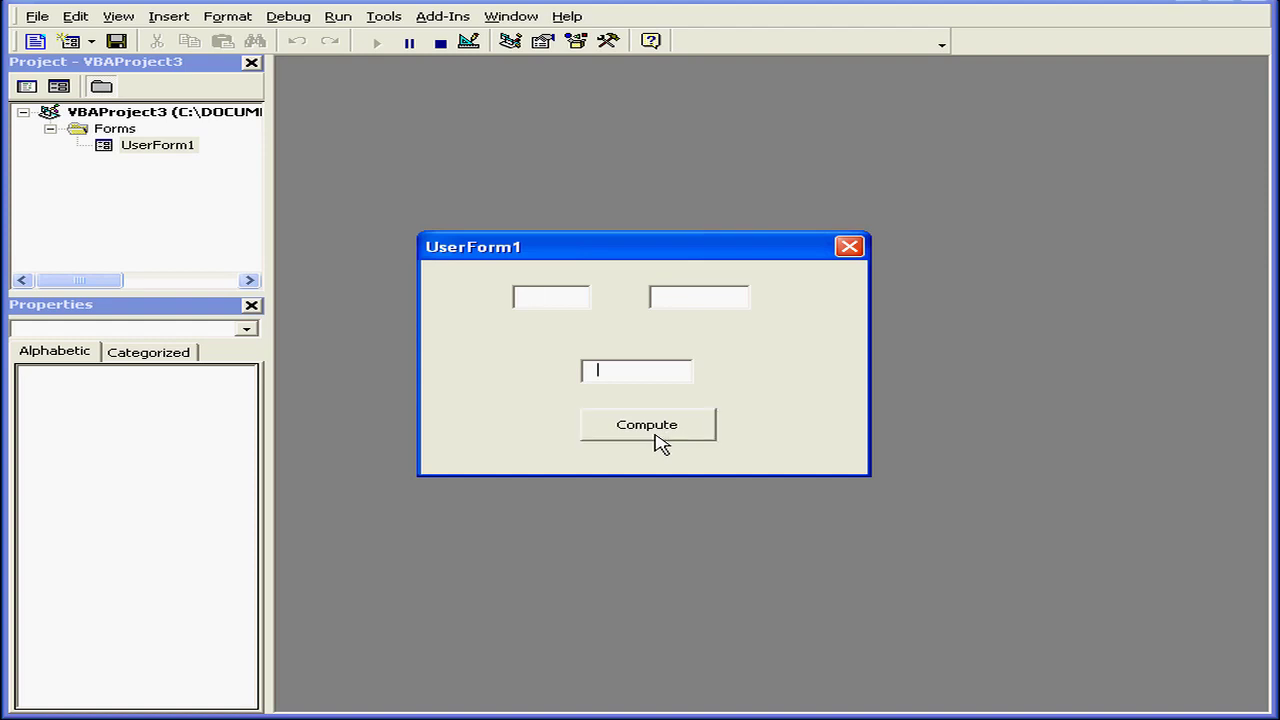
left_click(646, 424)
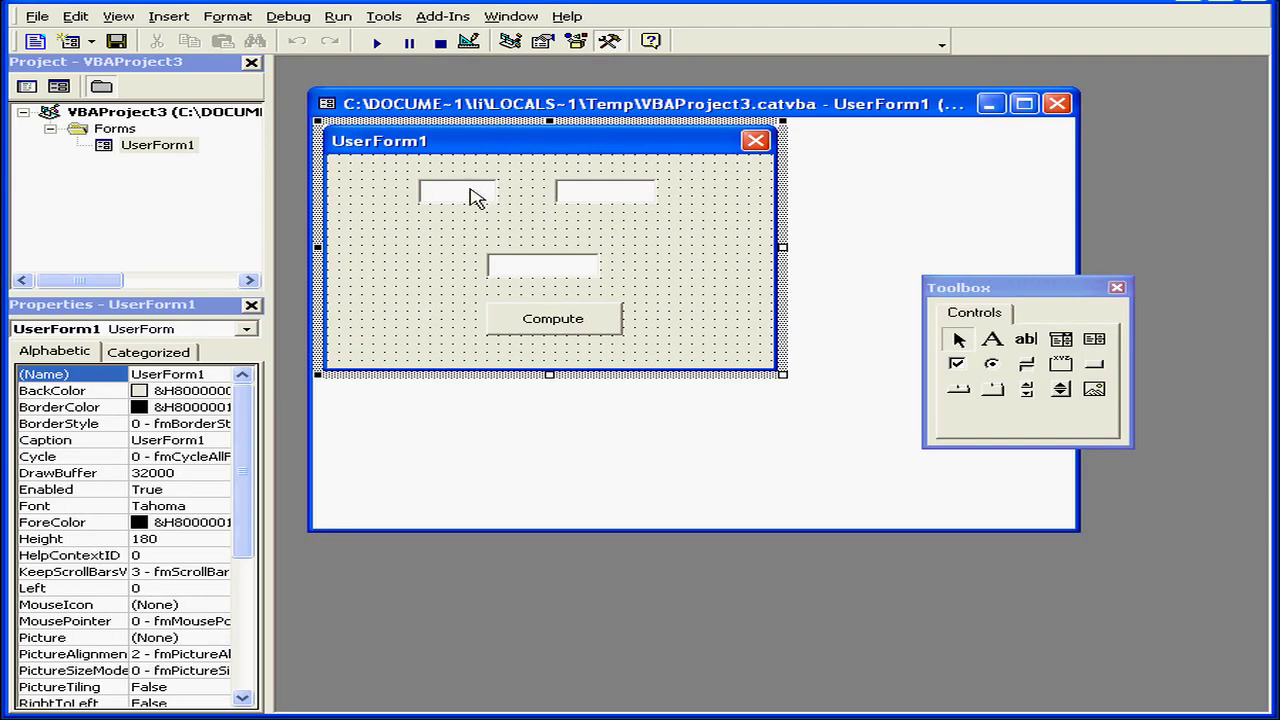
Step: Give txtX TabIndex 0, then select the Compute button on the form
left_click(456, 190)
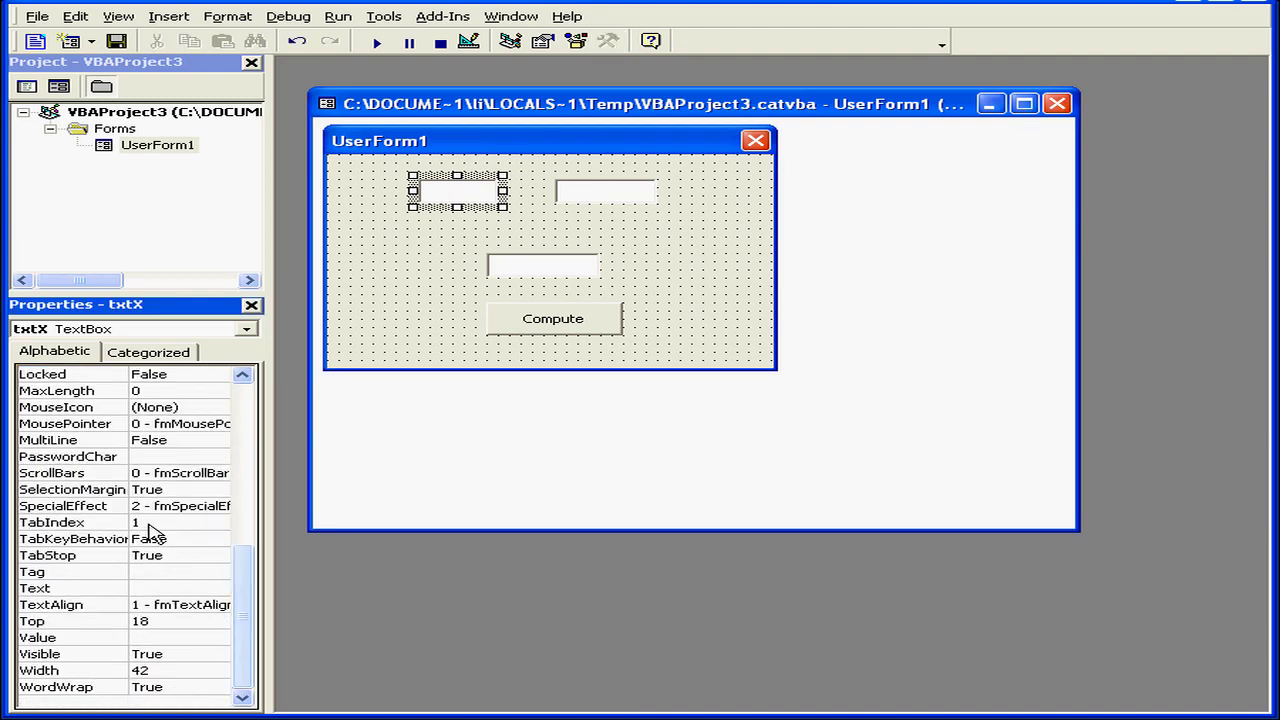
left_click(70, 522)
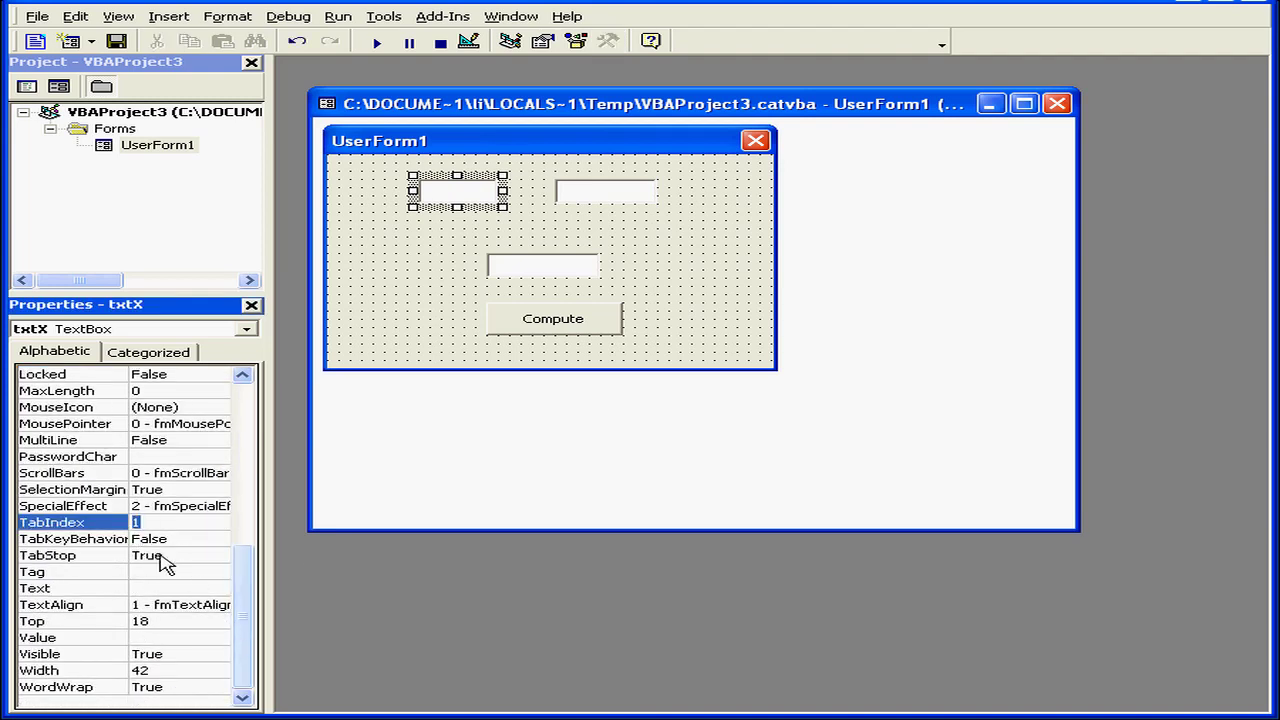
type("0")
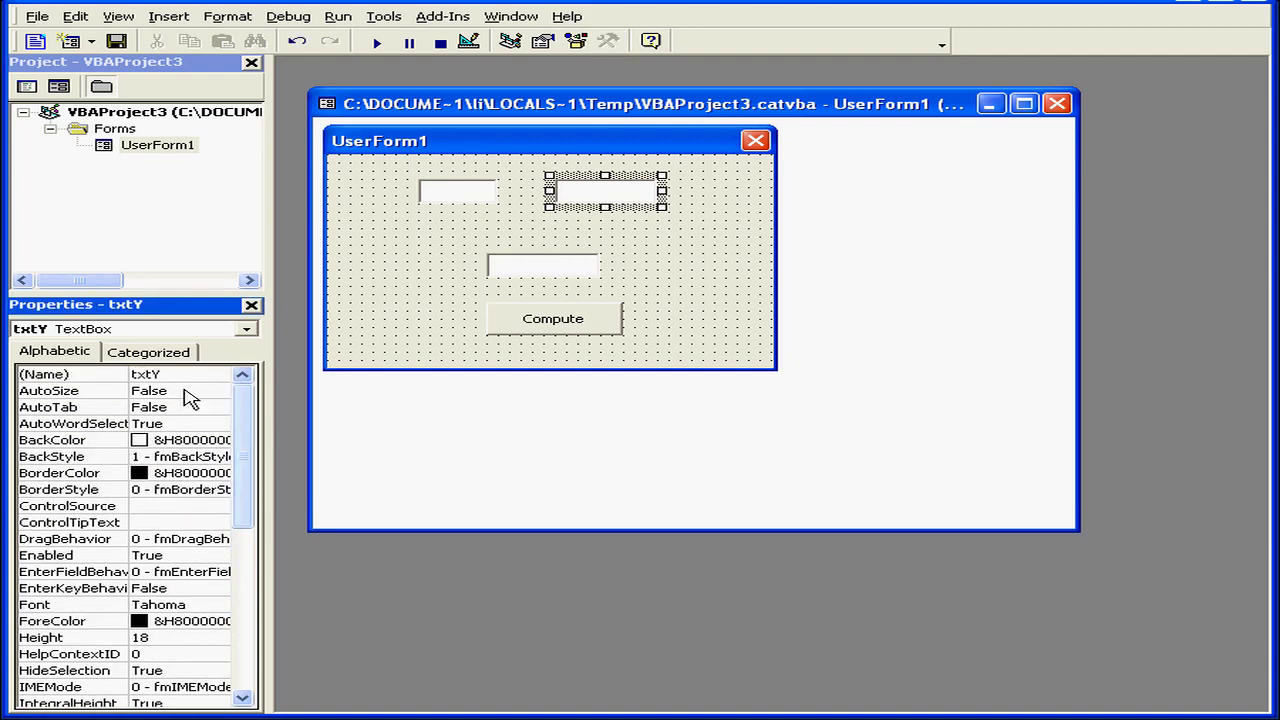
scroll("down", 3)
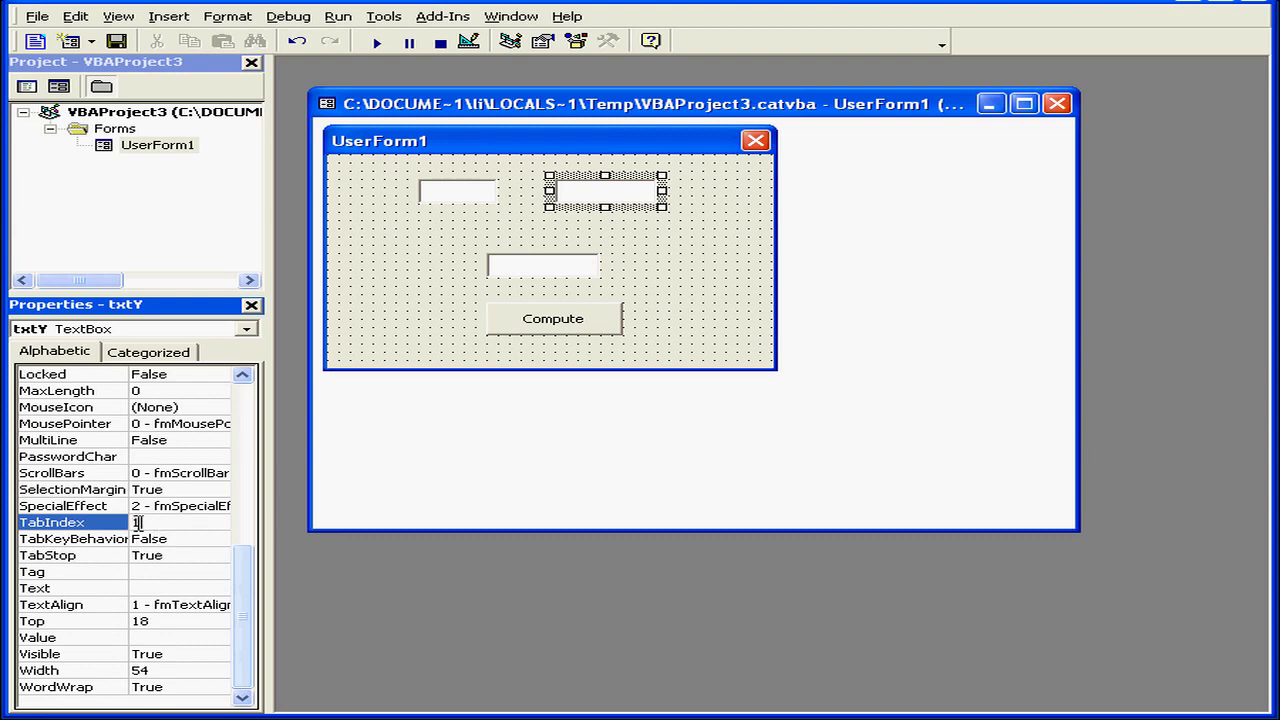
left_click(552, 318)
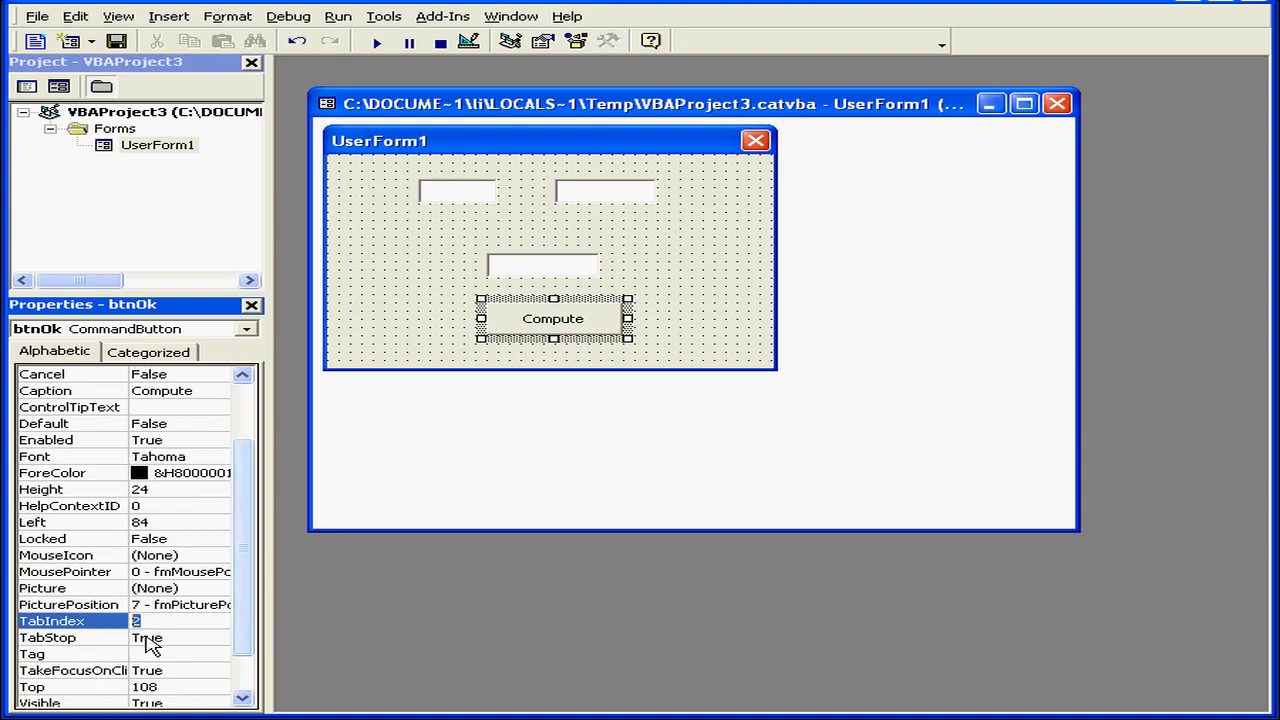
mouse_move(204, 636)
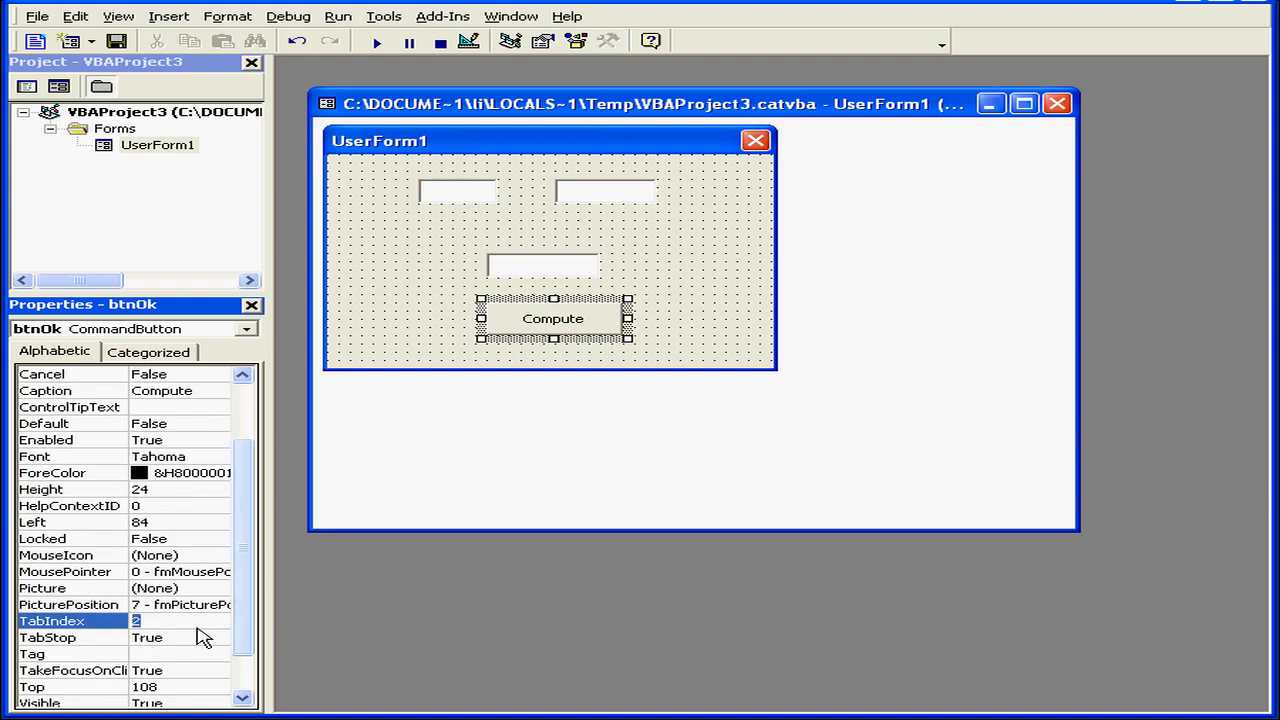
Step: Edit the Compute button's TabIndex and run the form to verify the new order
left_click(544, 264)
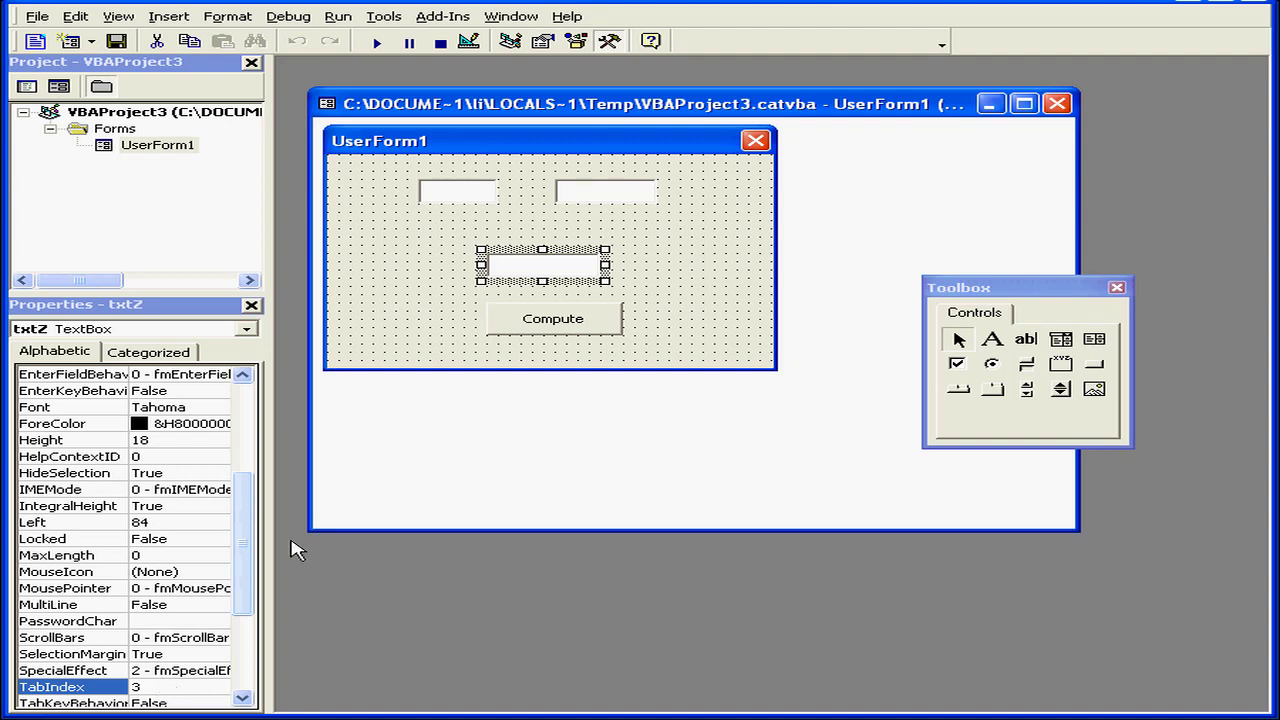
left_click(376, 40)
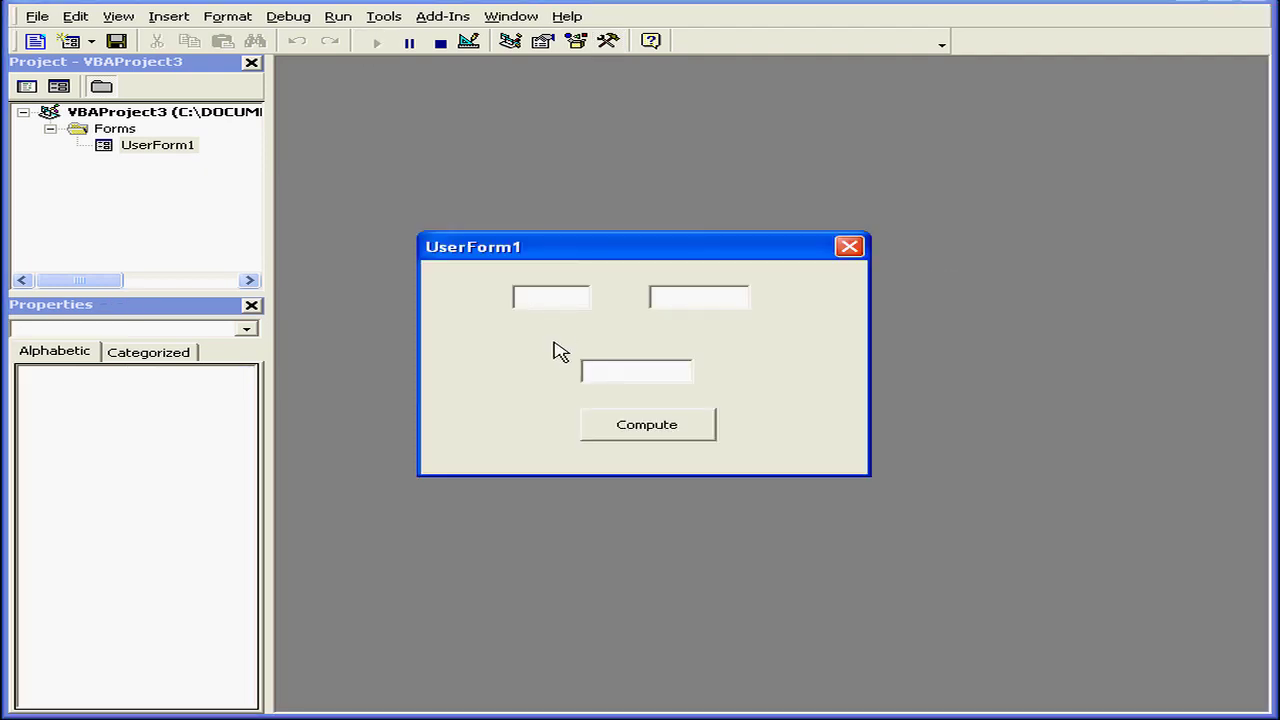
left_click(552, 296)
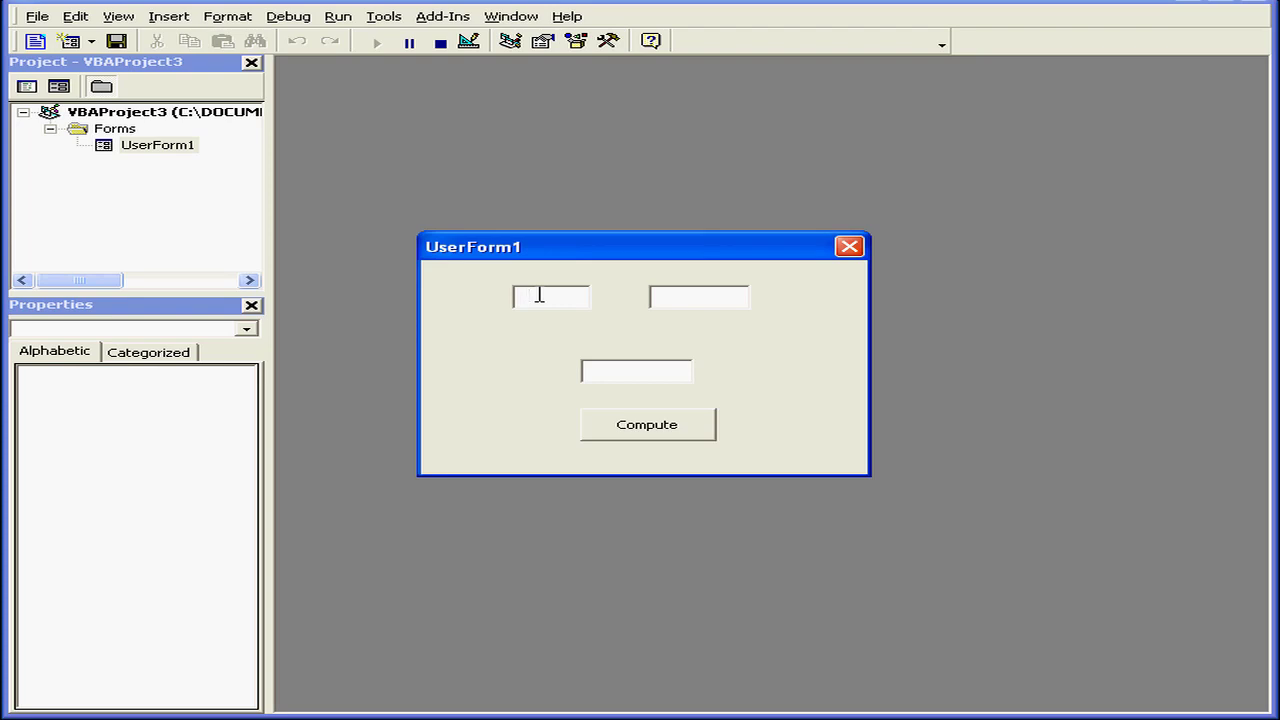
left_click(698, 296)
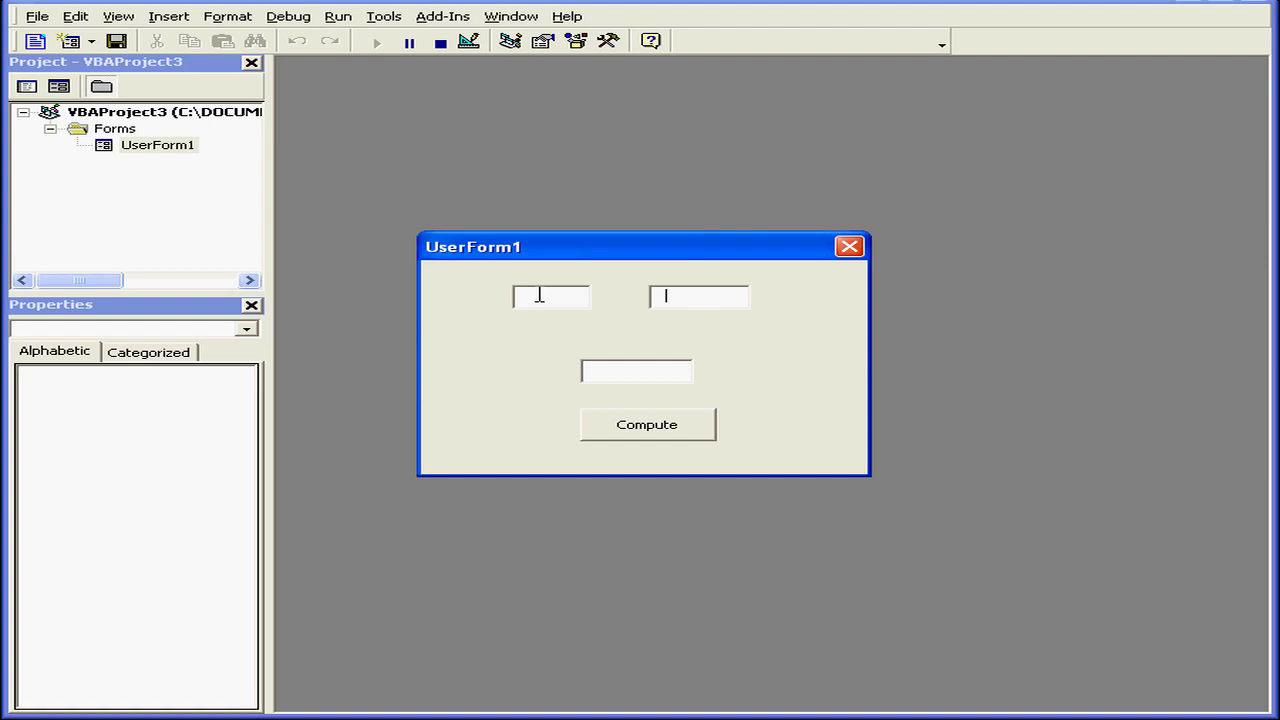
left_click(646, 424)
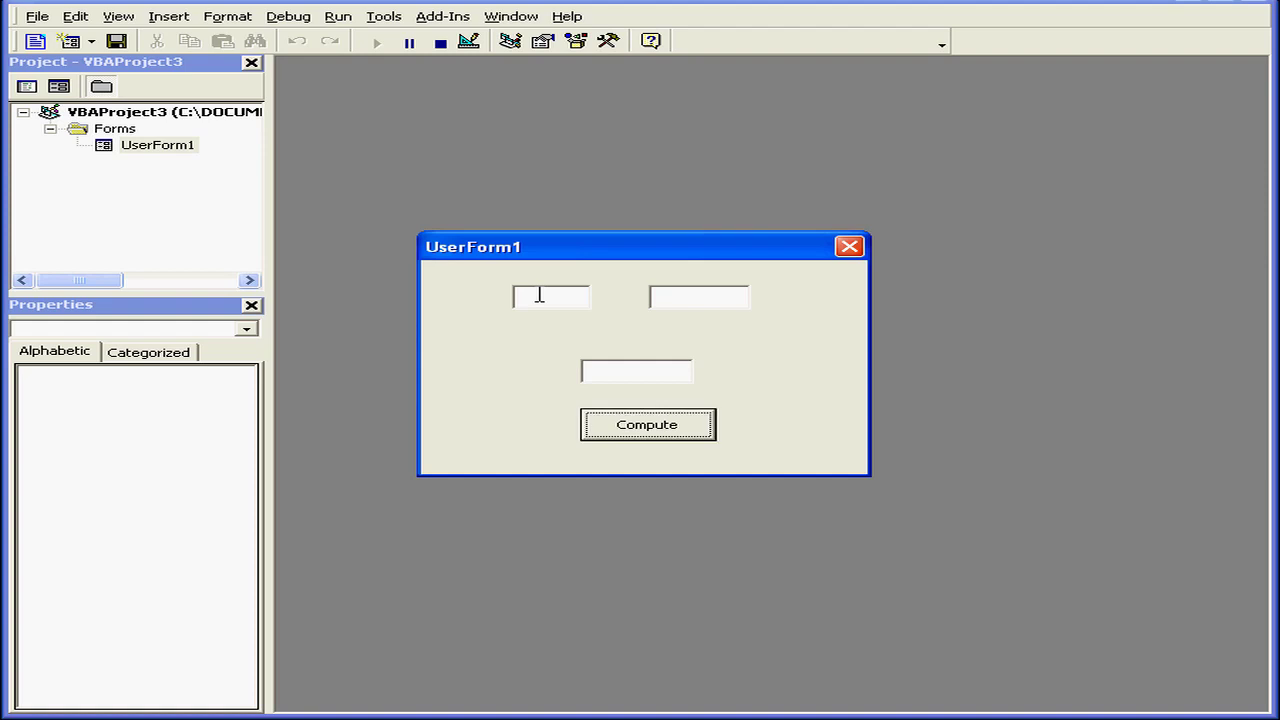
mouse_move(564, 292)
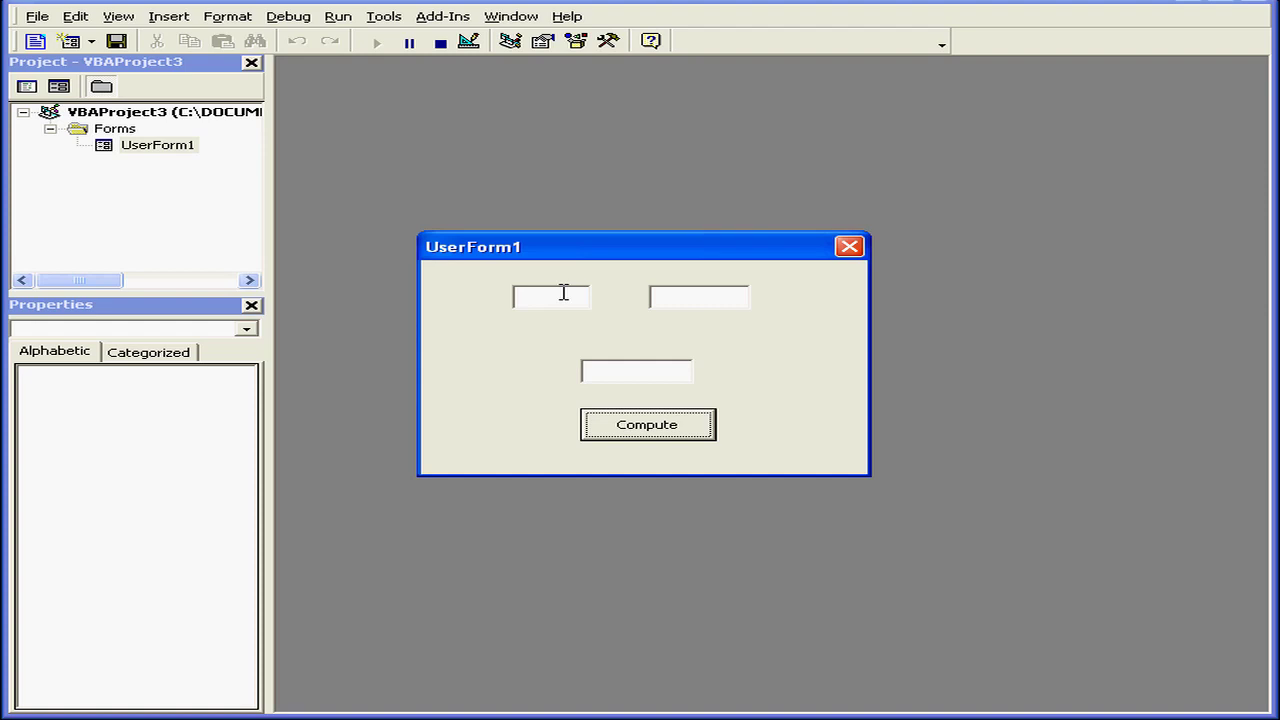